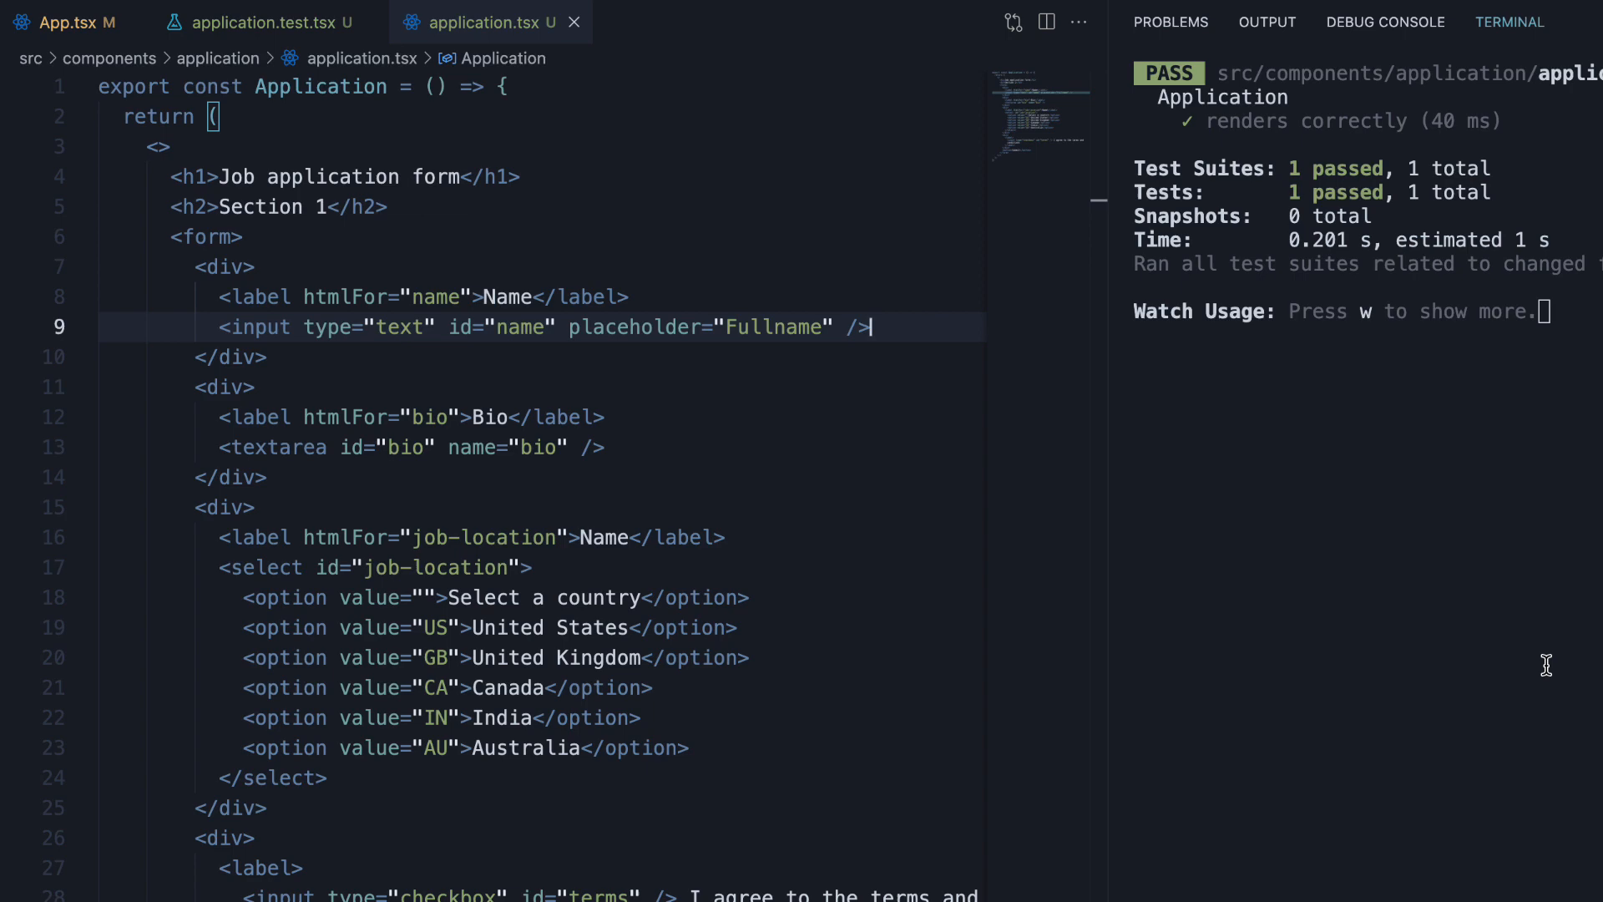
mouse_move(1425, 571)
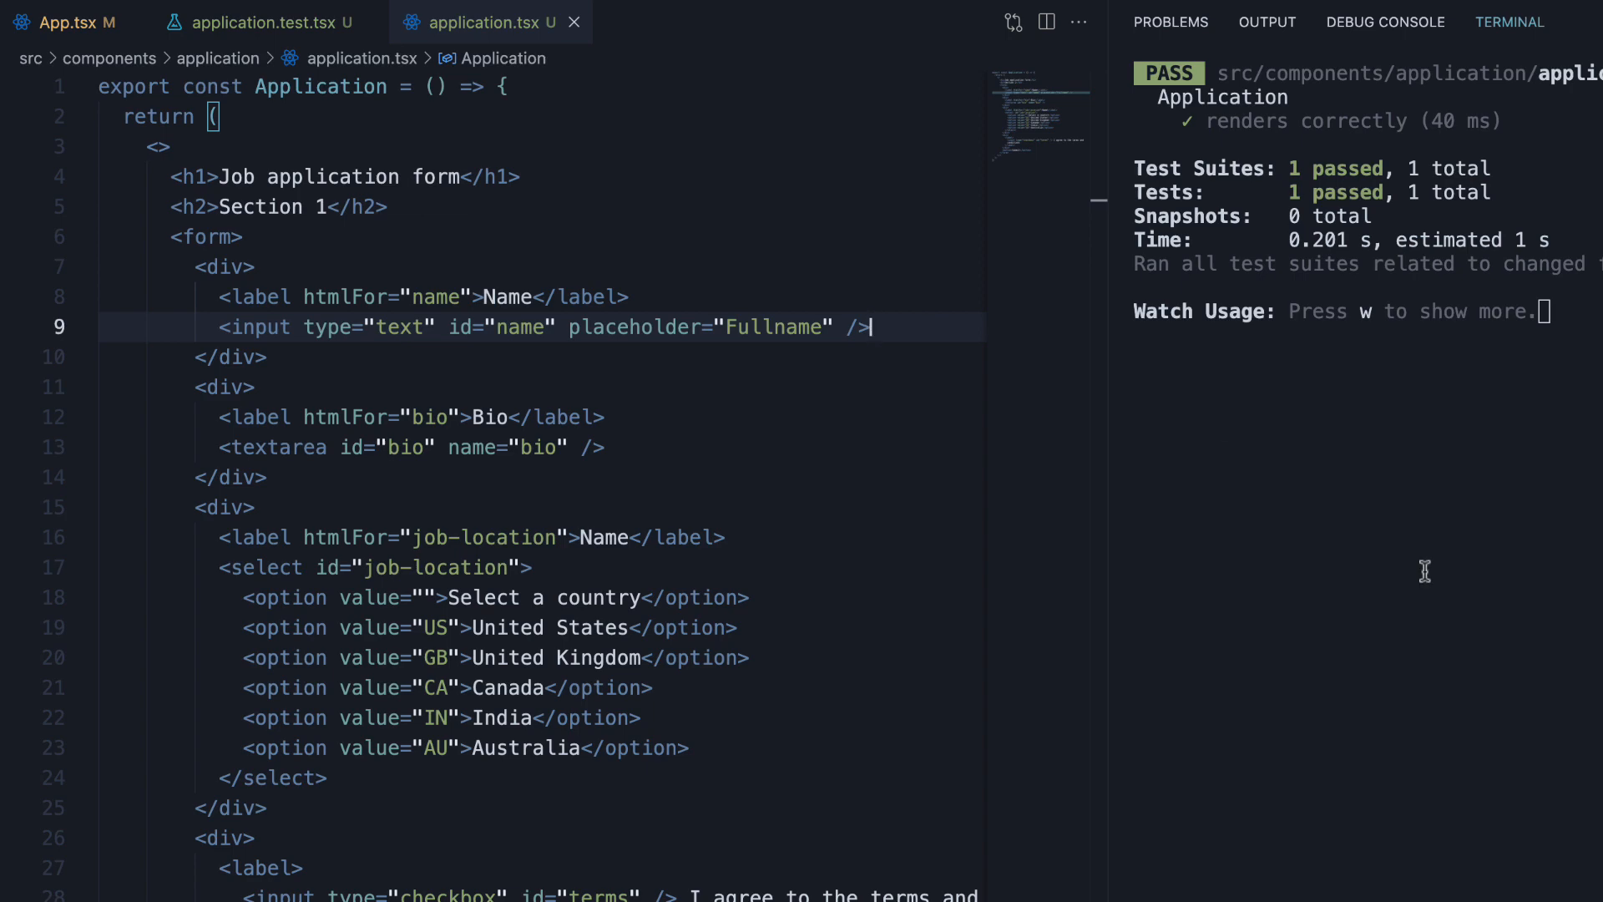
Add a <p>All fields are mandatory</p> paragraph under the Section 1 heading and save application.tsx.
click(501, 211)
text(<p>All fields are mandatory</p>)
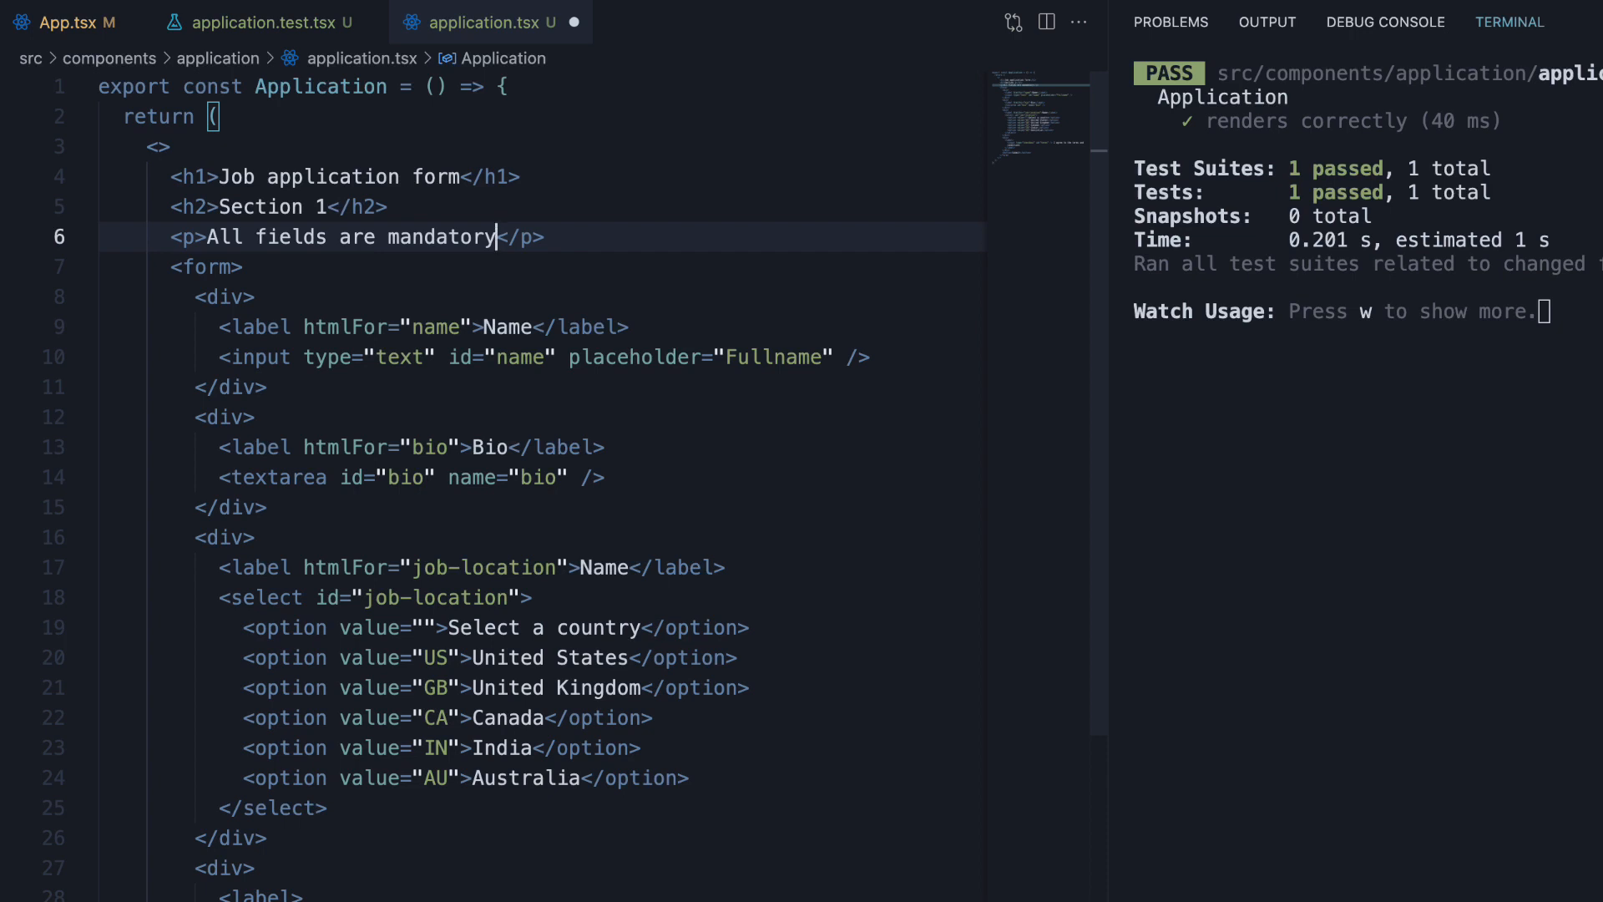
key(ctrl+s)
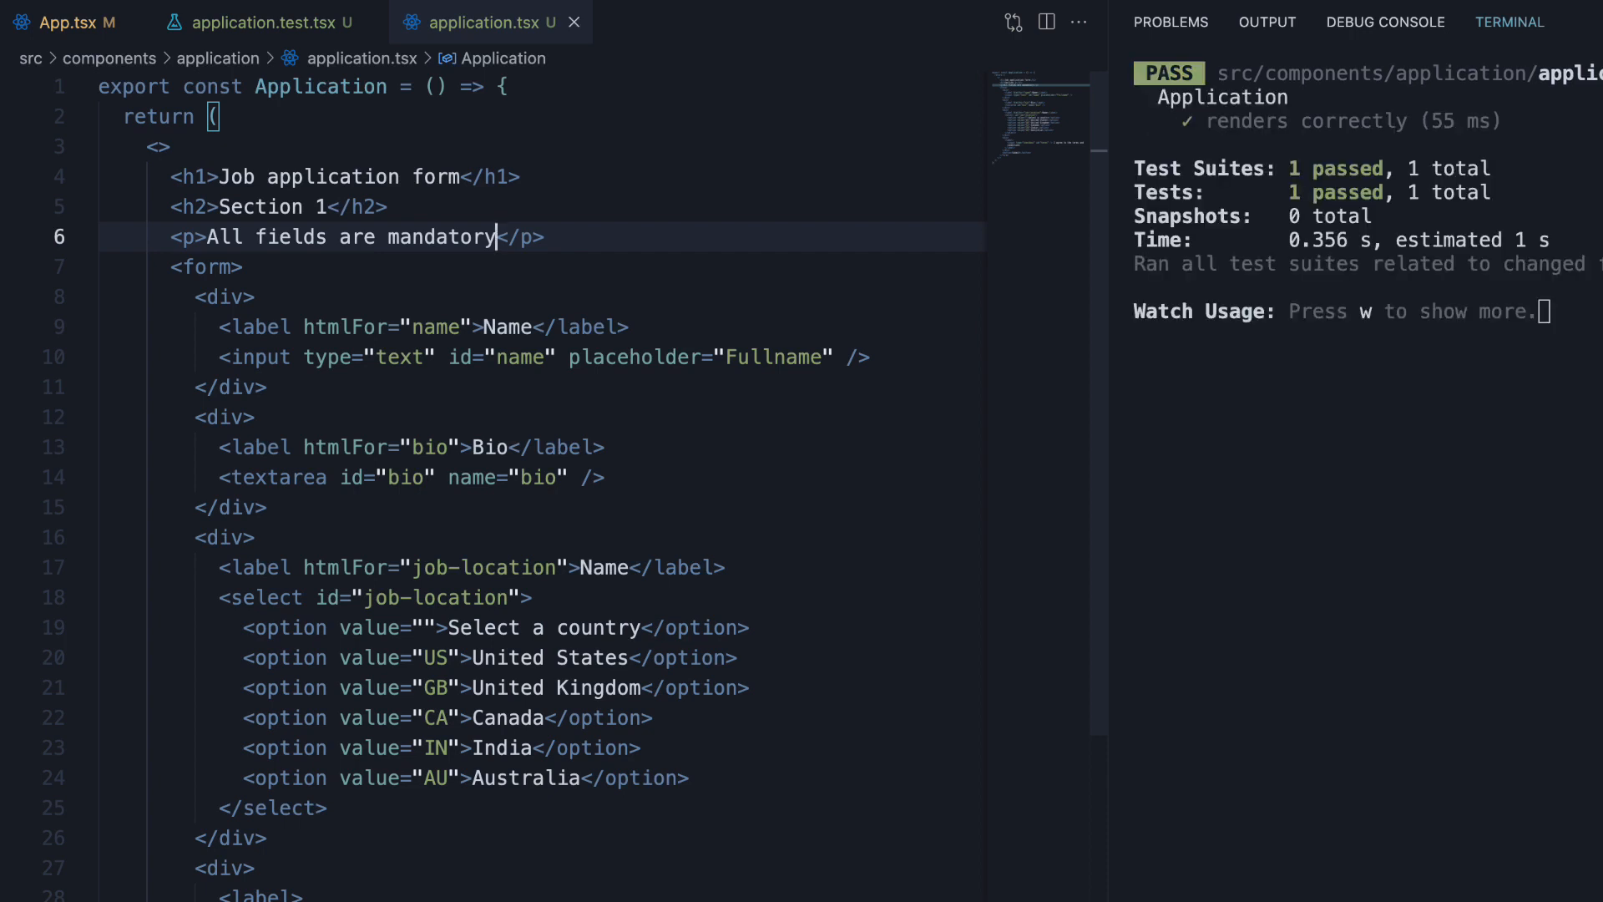
mouse_move(327, 65)
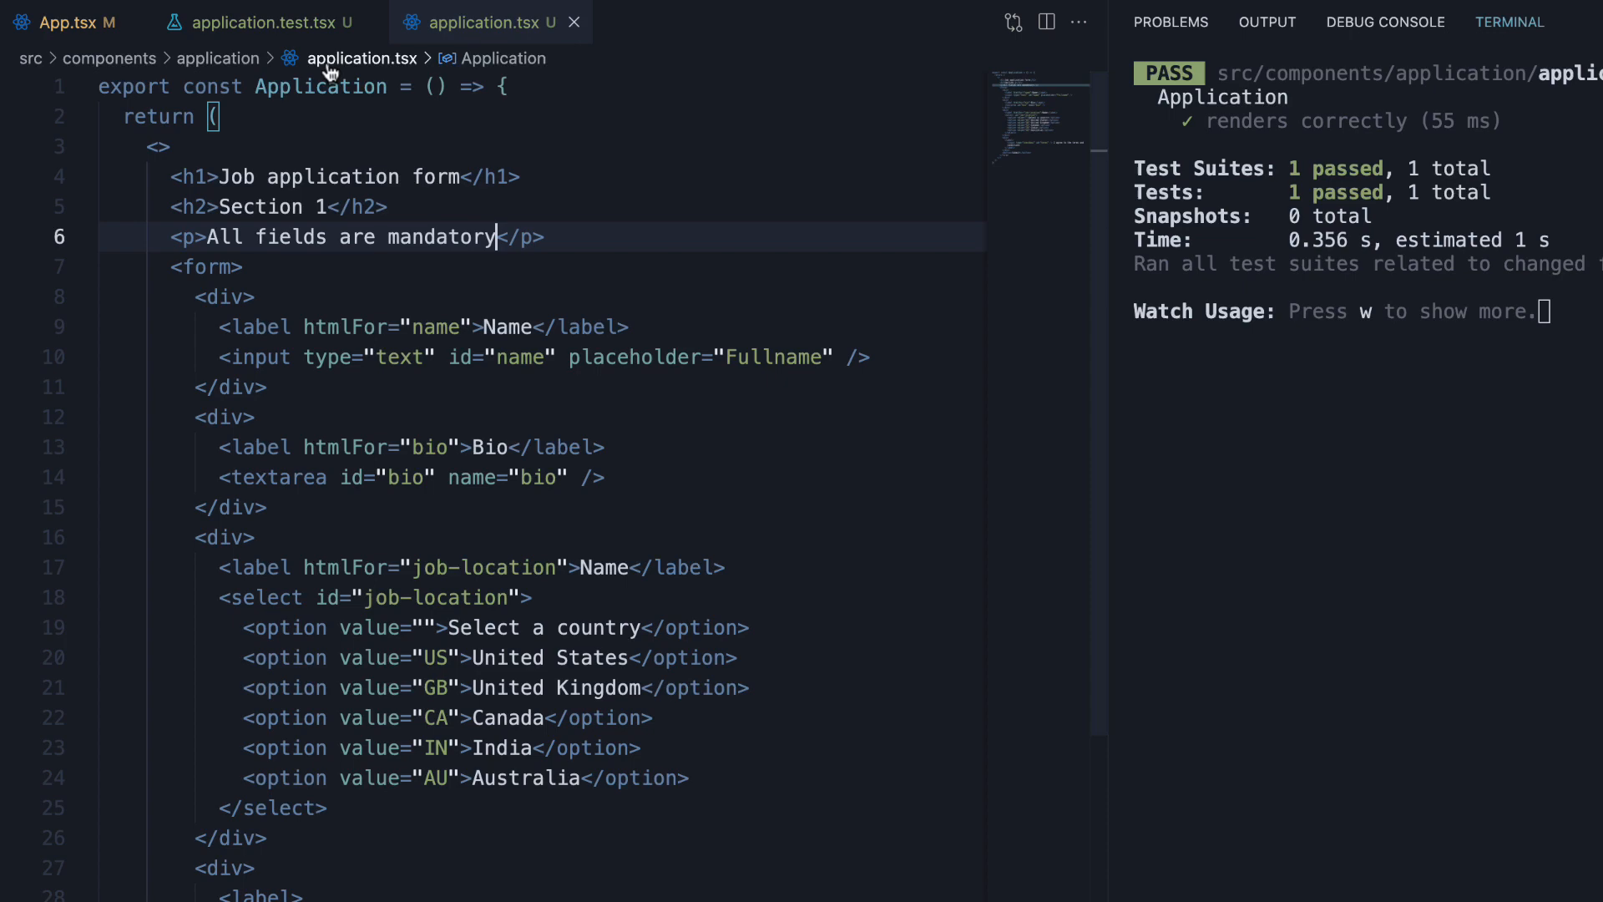
In application.test.tsx, get 'All fields are mandatory' via screen.getByText and expect it toBeInTheDocument.
click(261, 22)
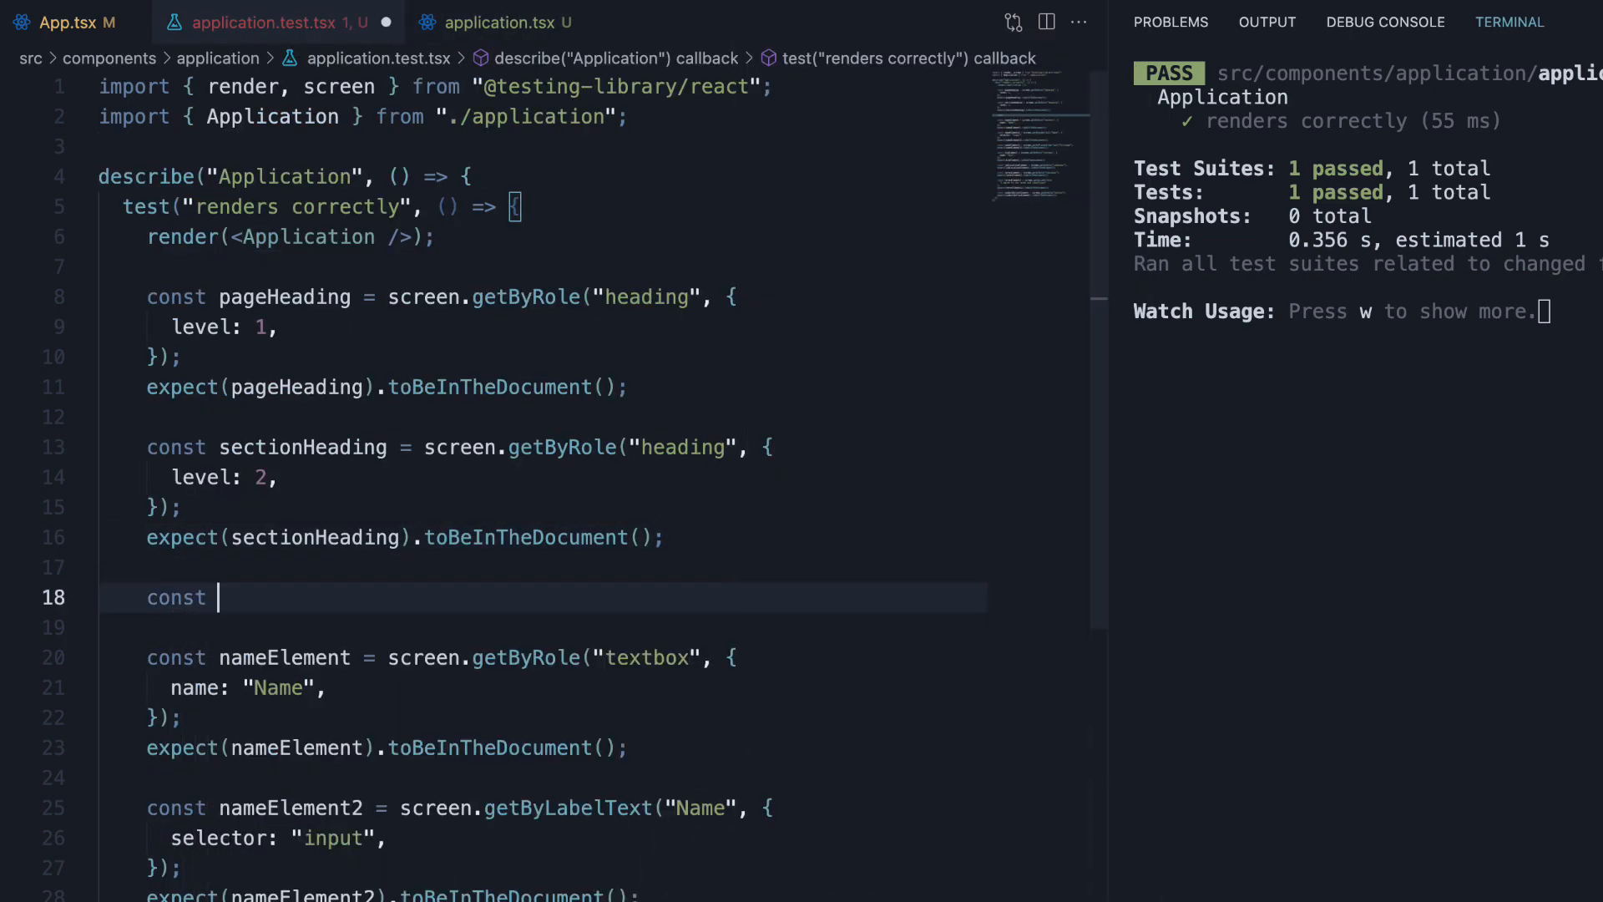
text(paragraphElement)
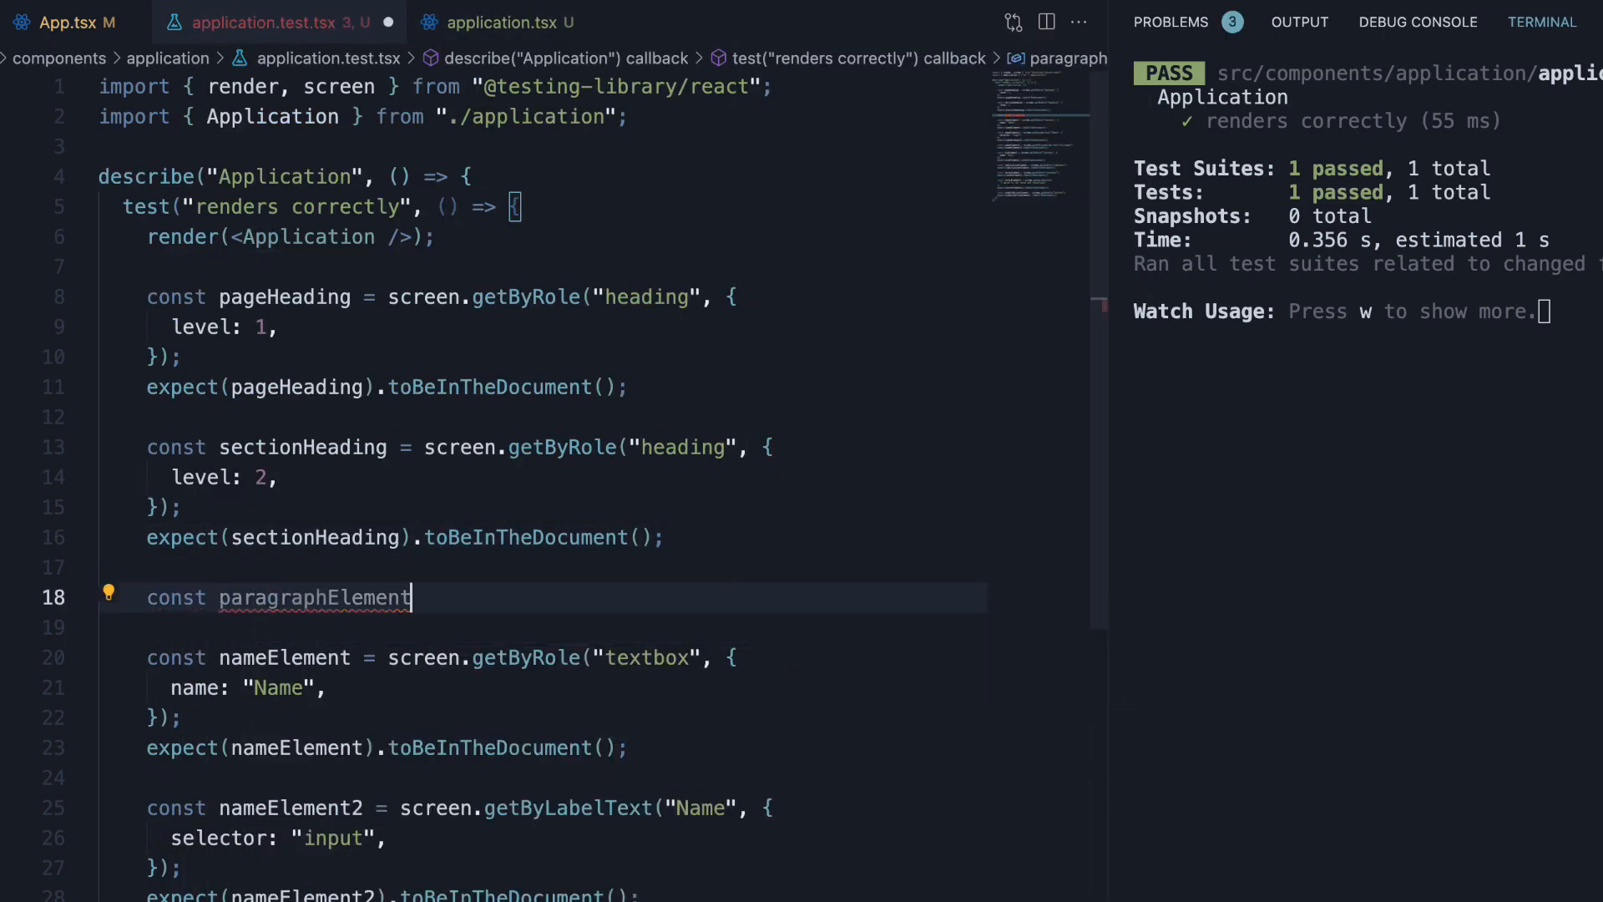
text(= screen.get)
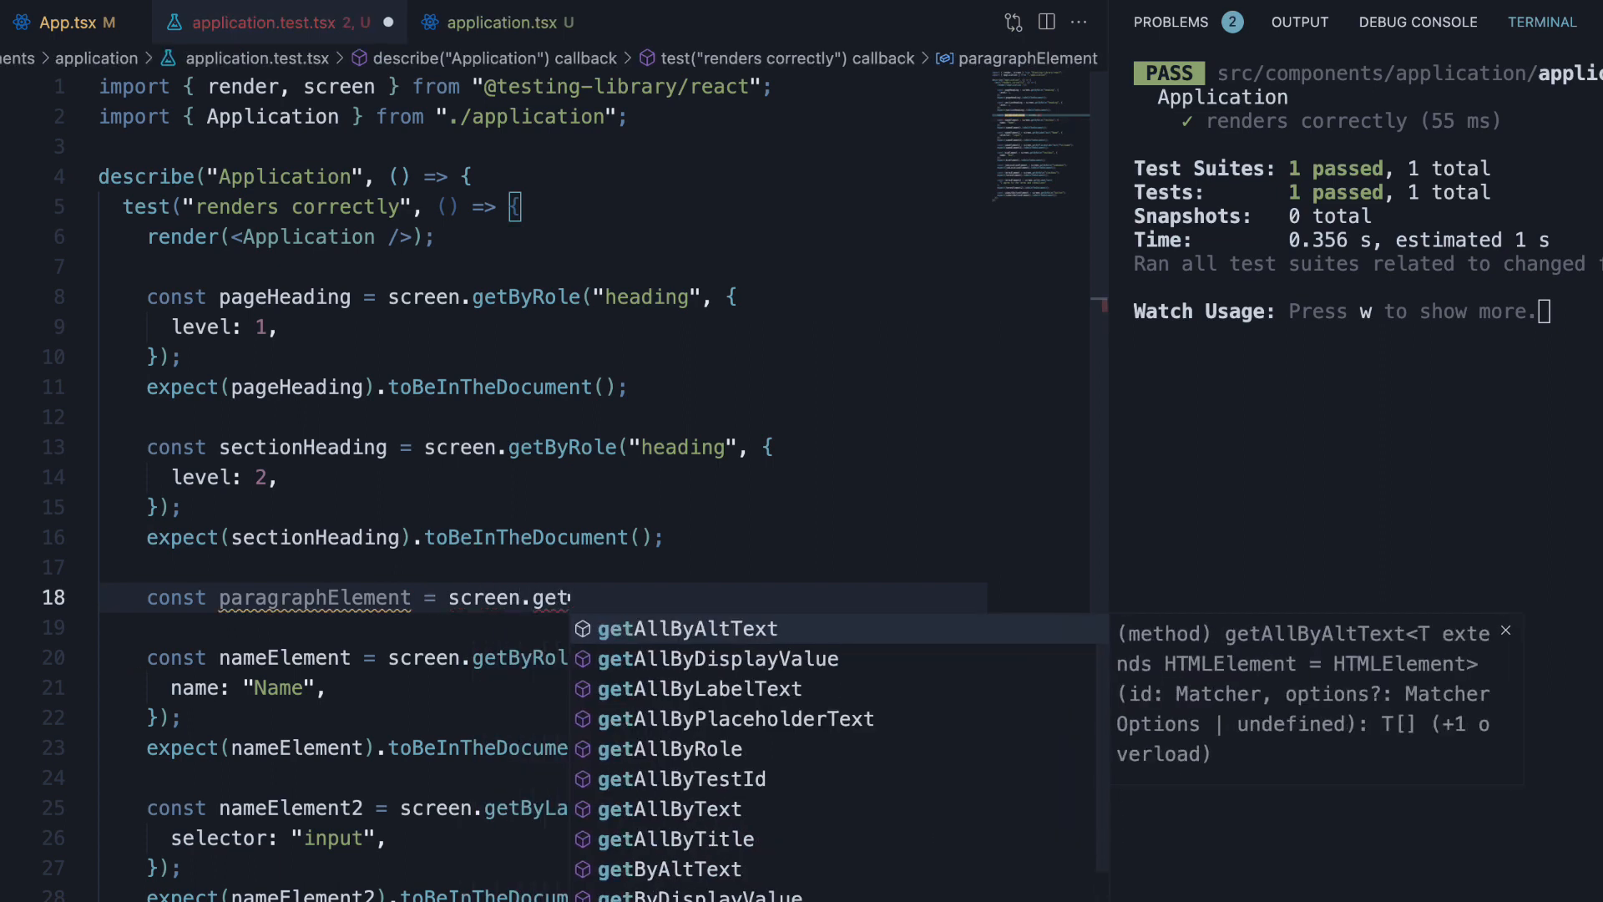
text(ByText('All)
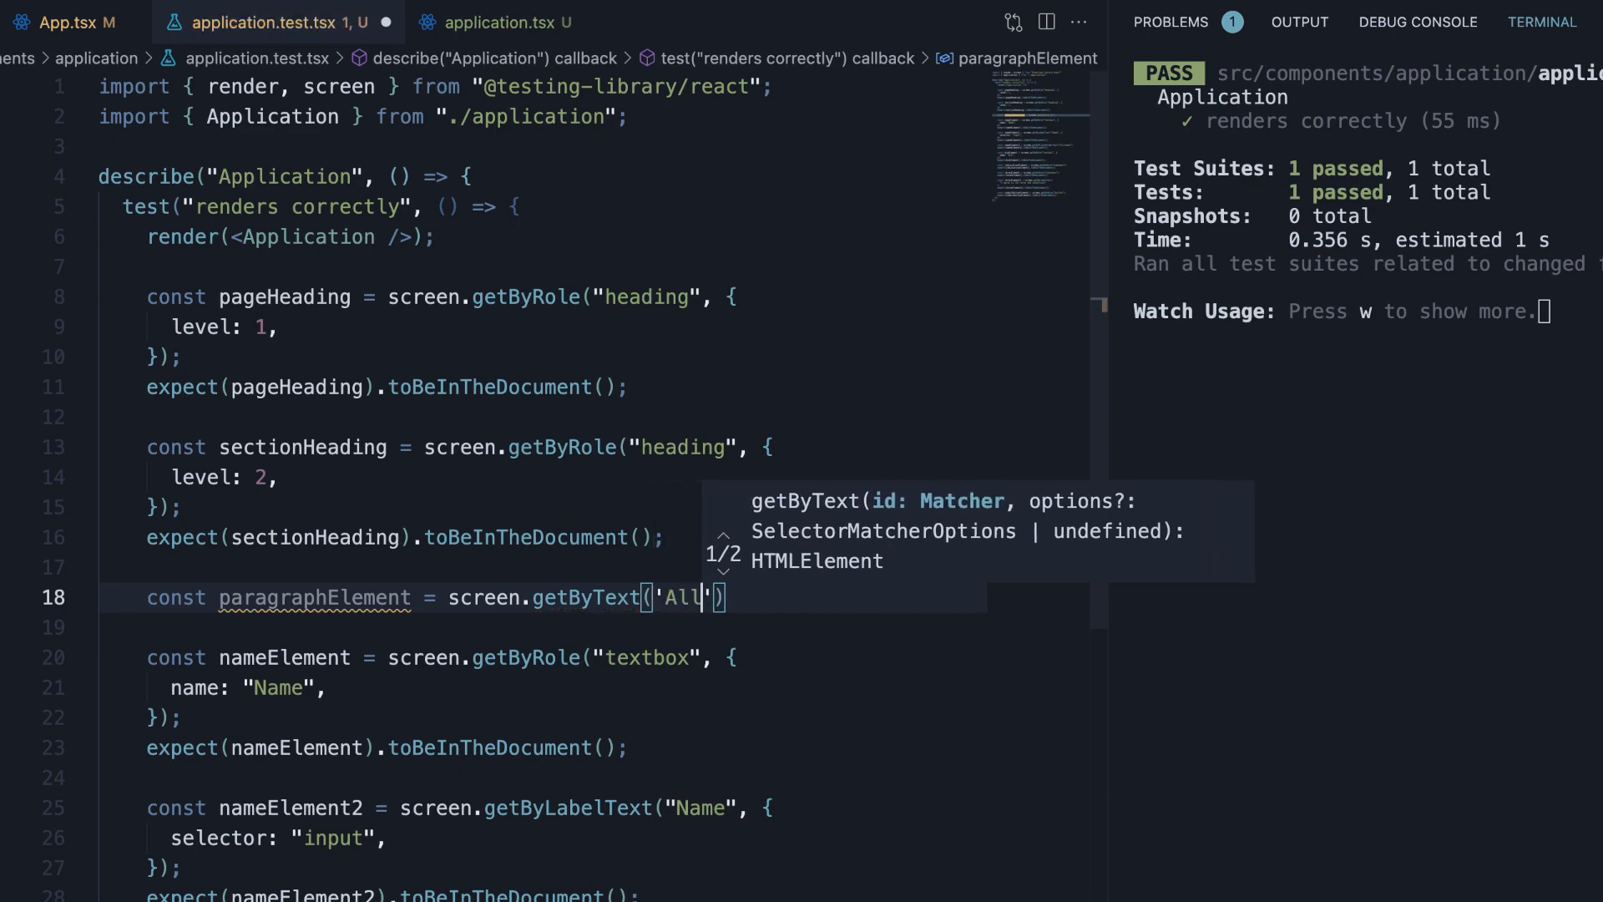
text(fields are mandatory)
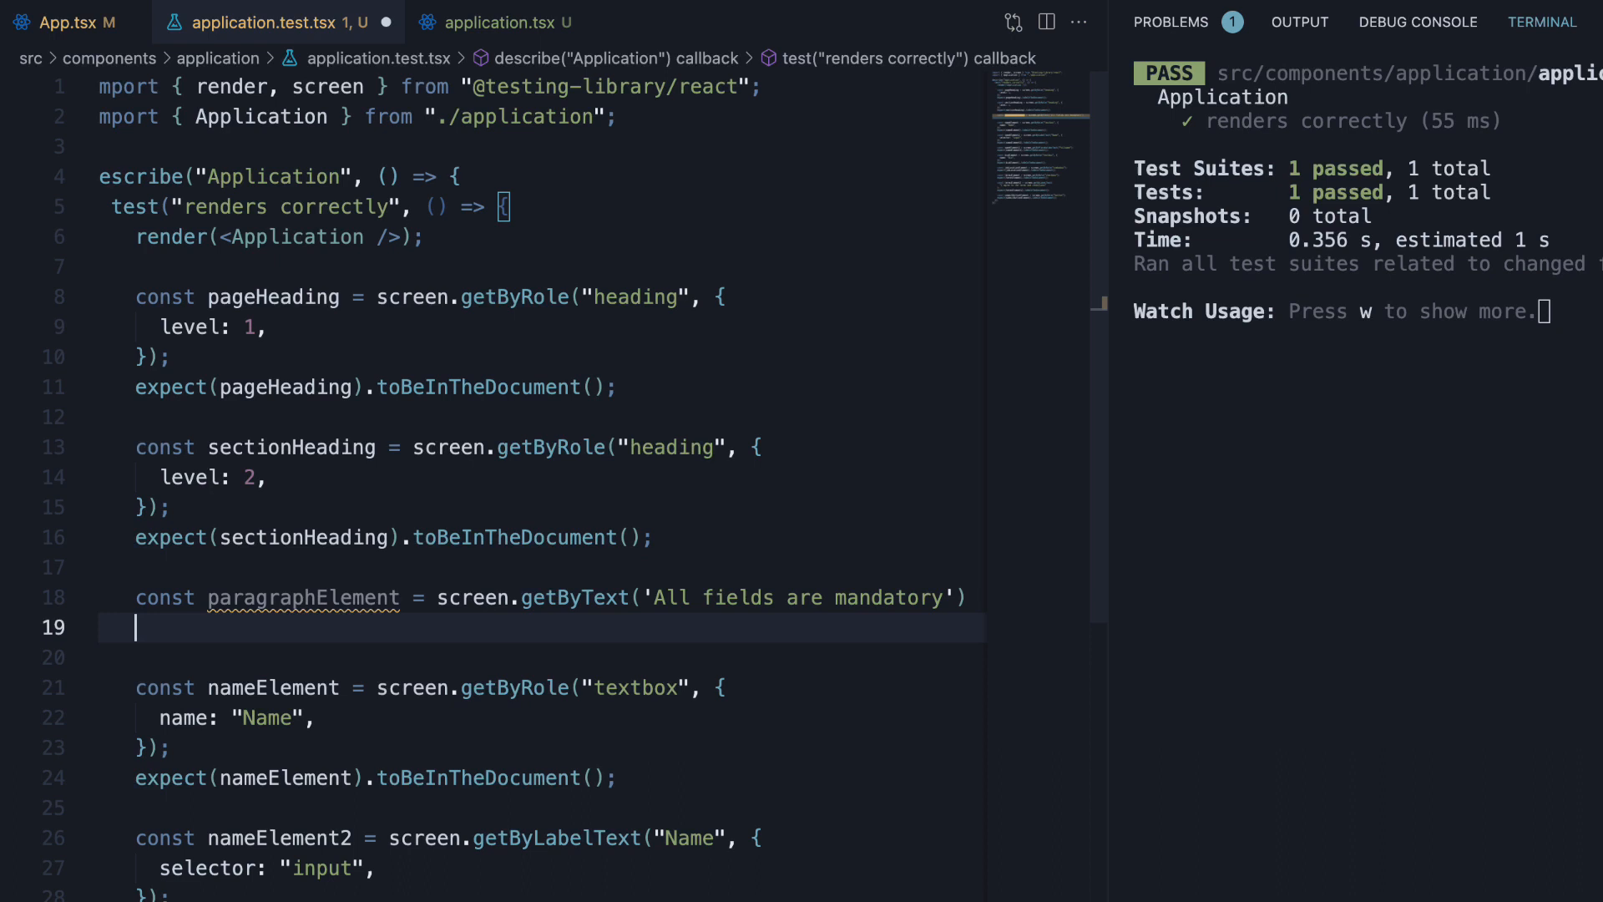
text(expe)
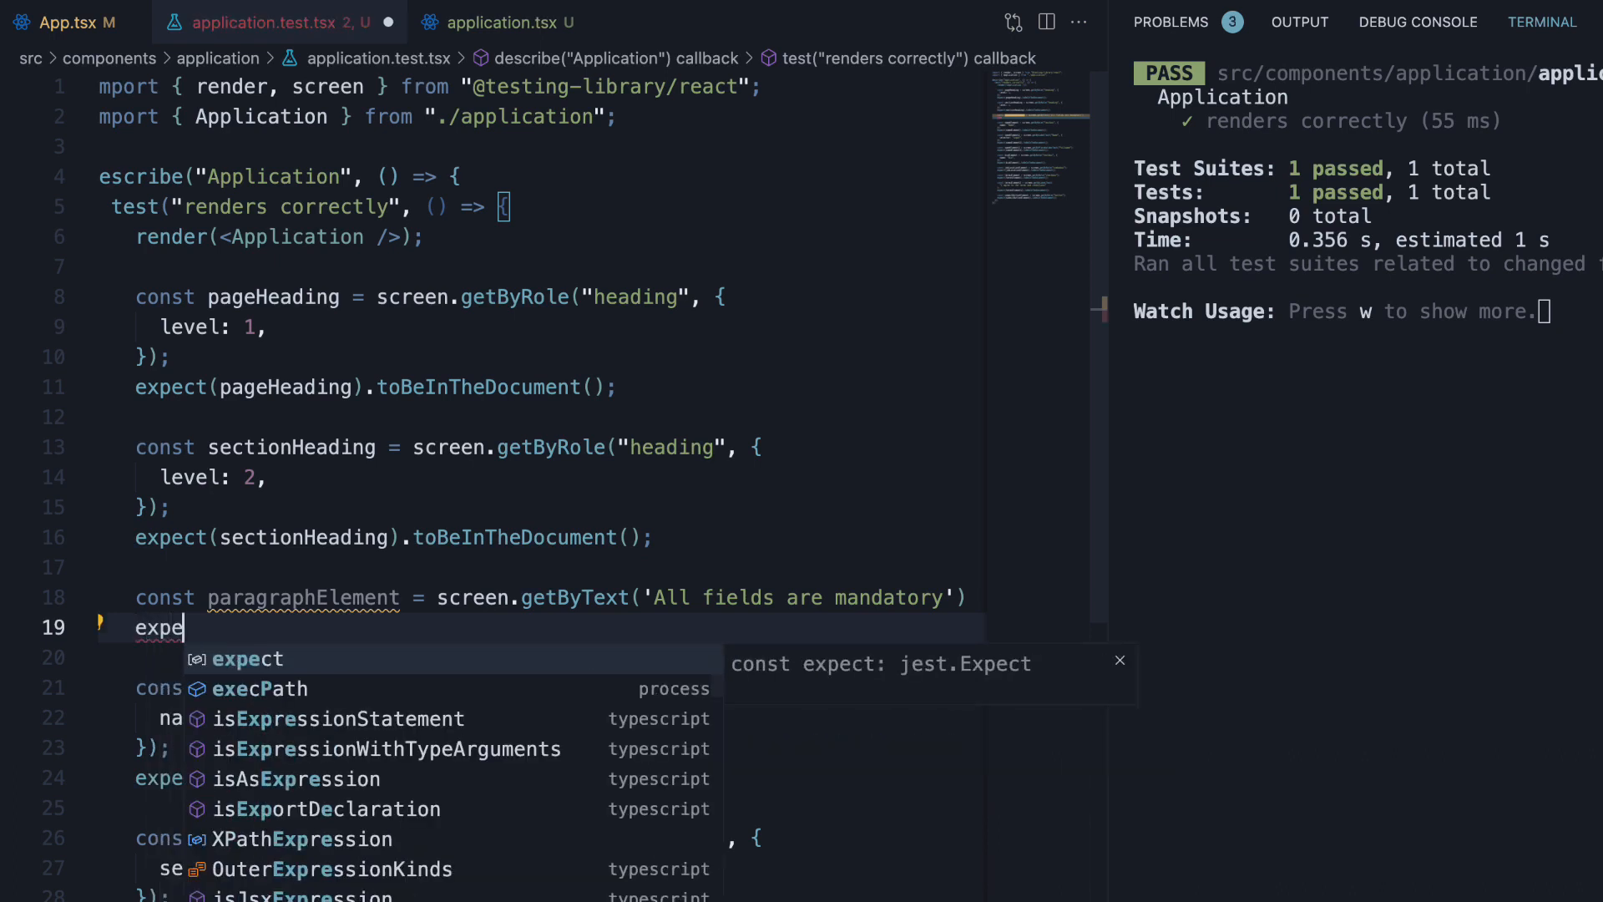
text(ct(paragraphElement).toBeInTheDocument();)
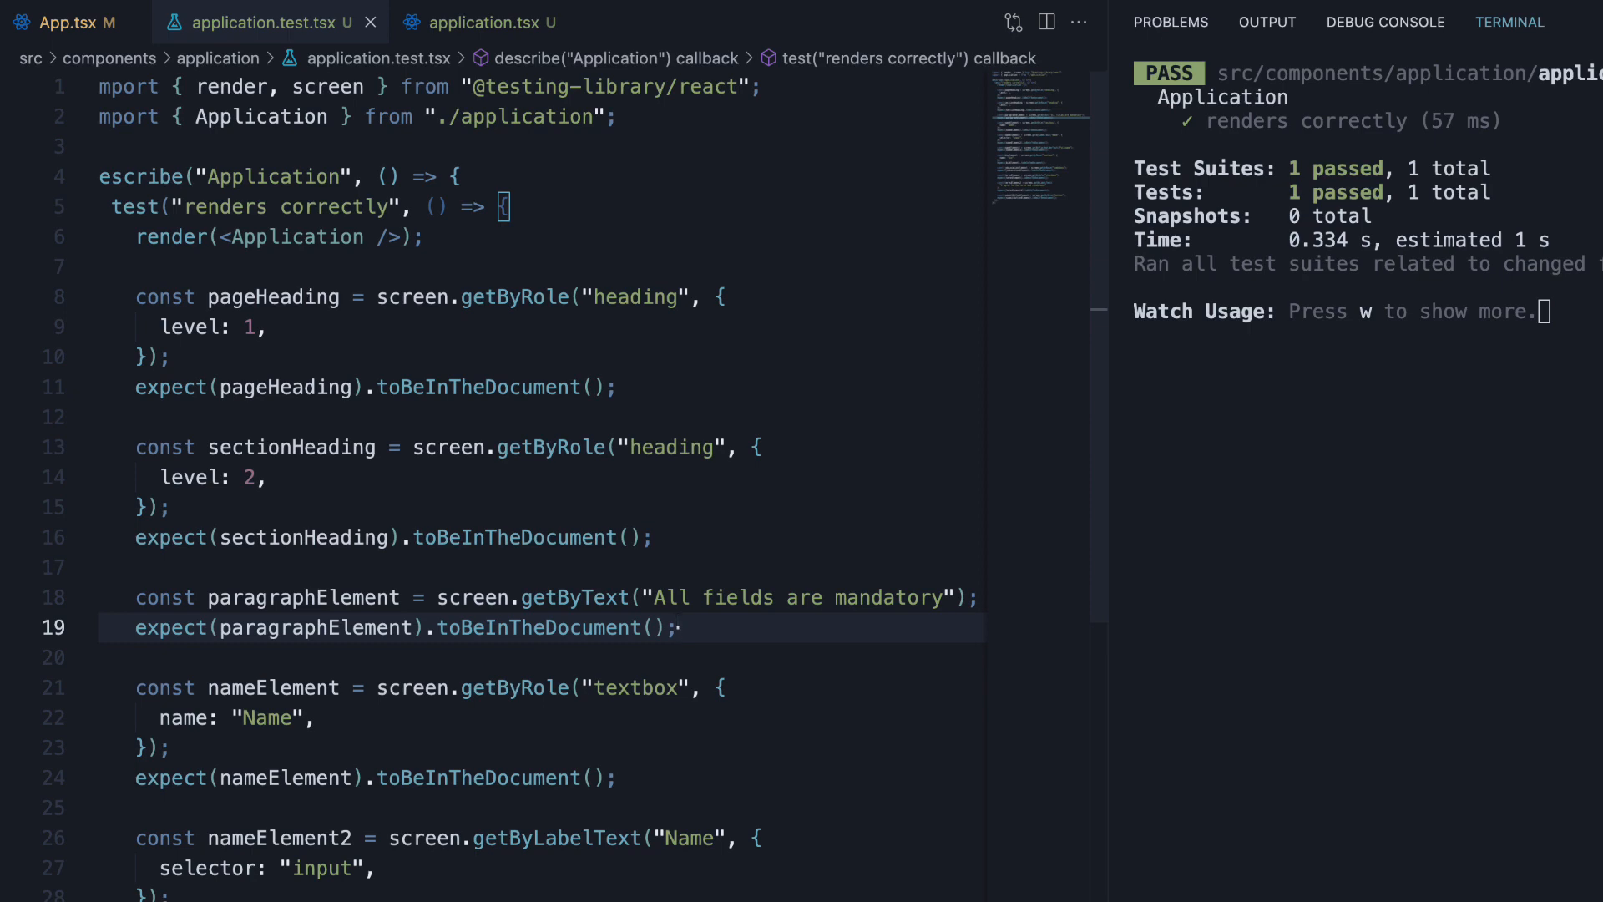
click(463, 22)
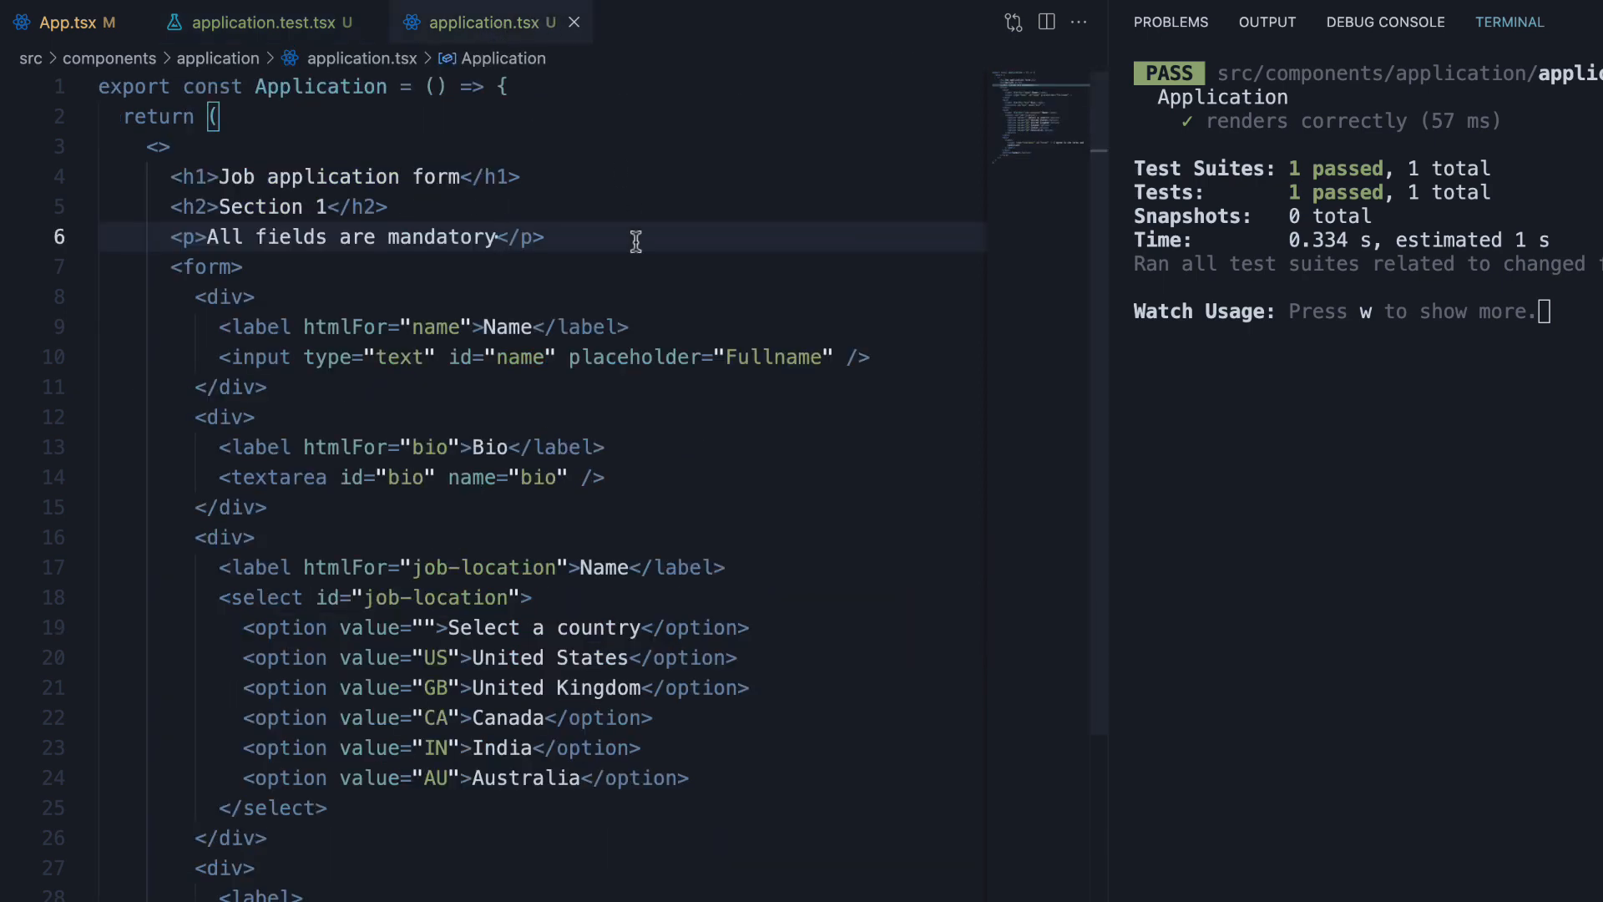
Trim 'mandatory' to 'mandato' to see the test FAIL, then restore 'ry' so it passes again.
key(Backspace)
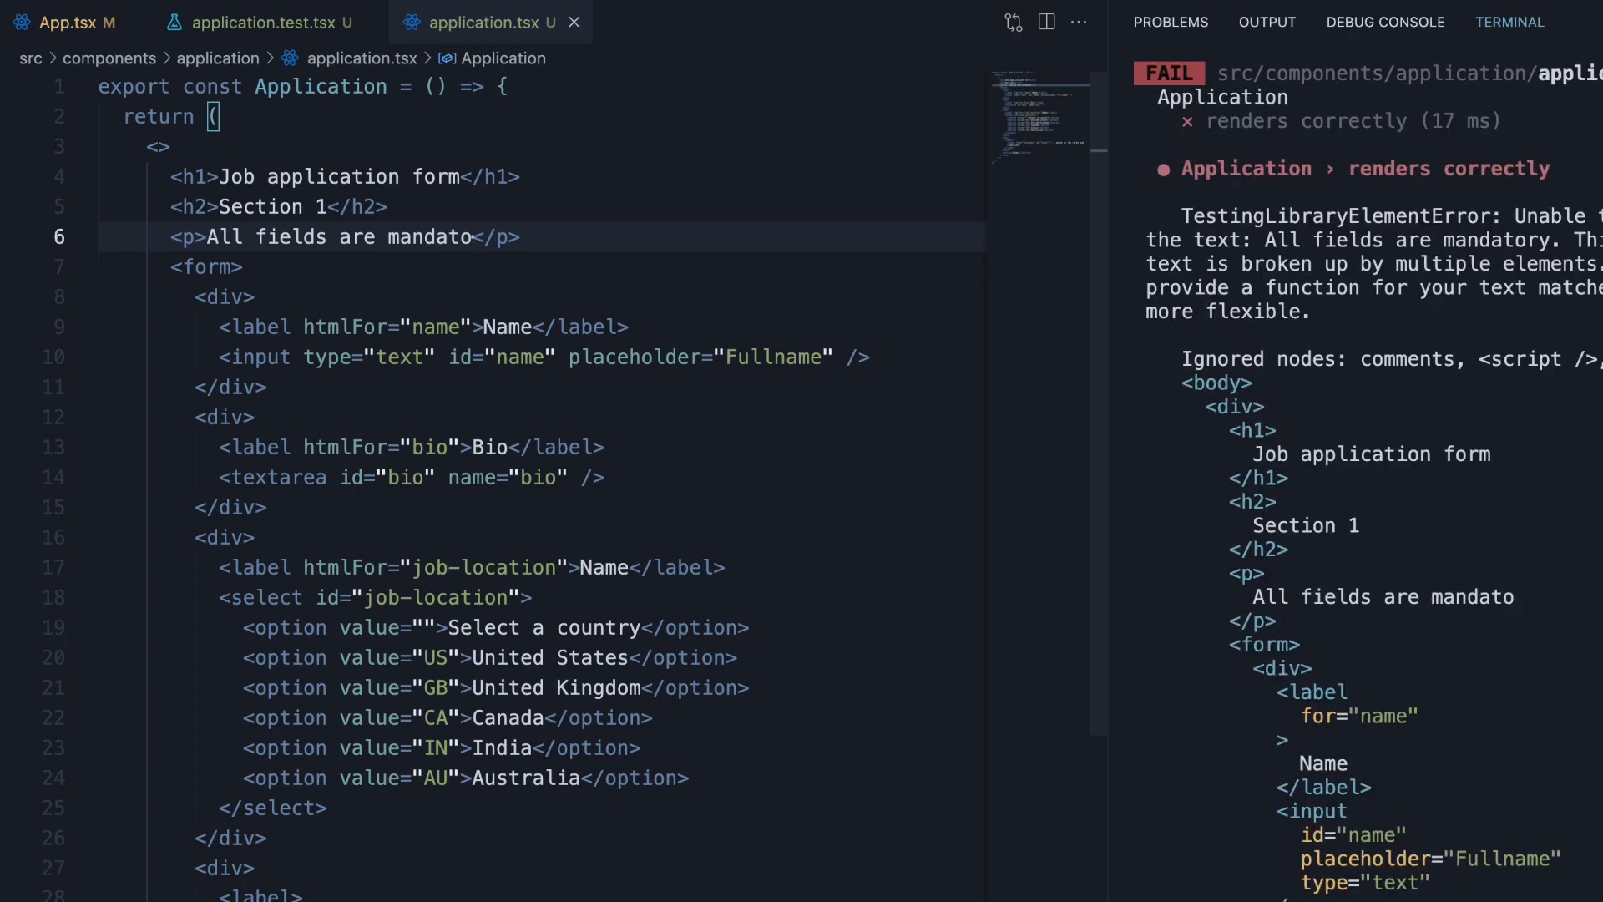
text(ry)
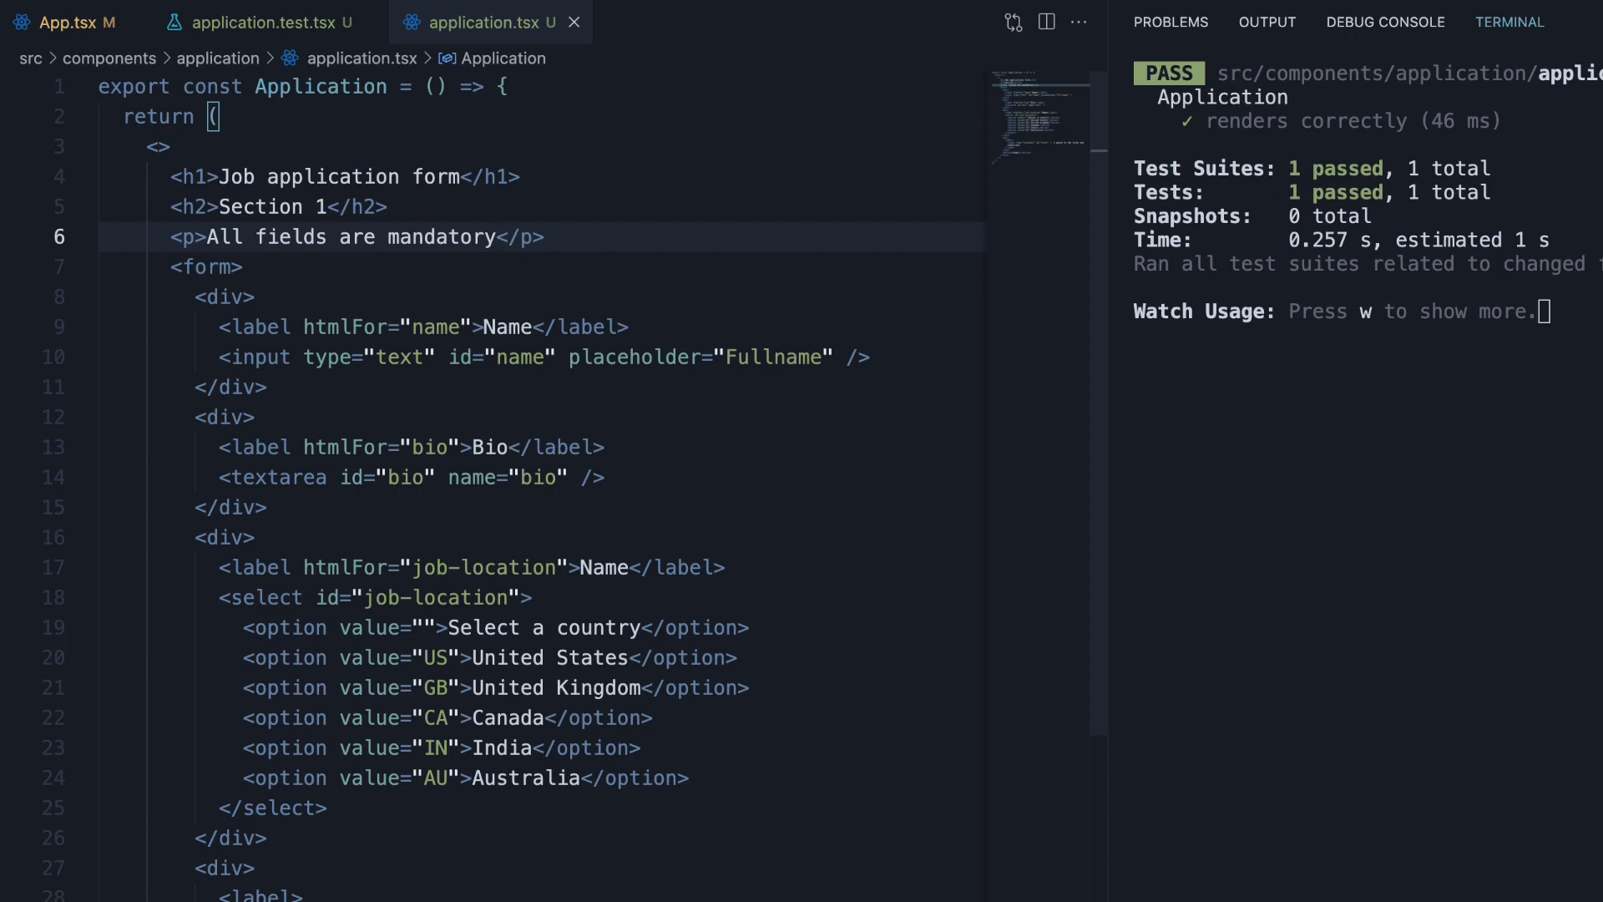
click(255, 21)
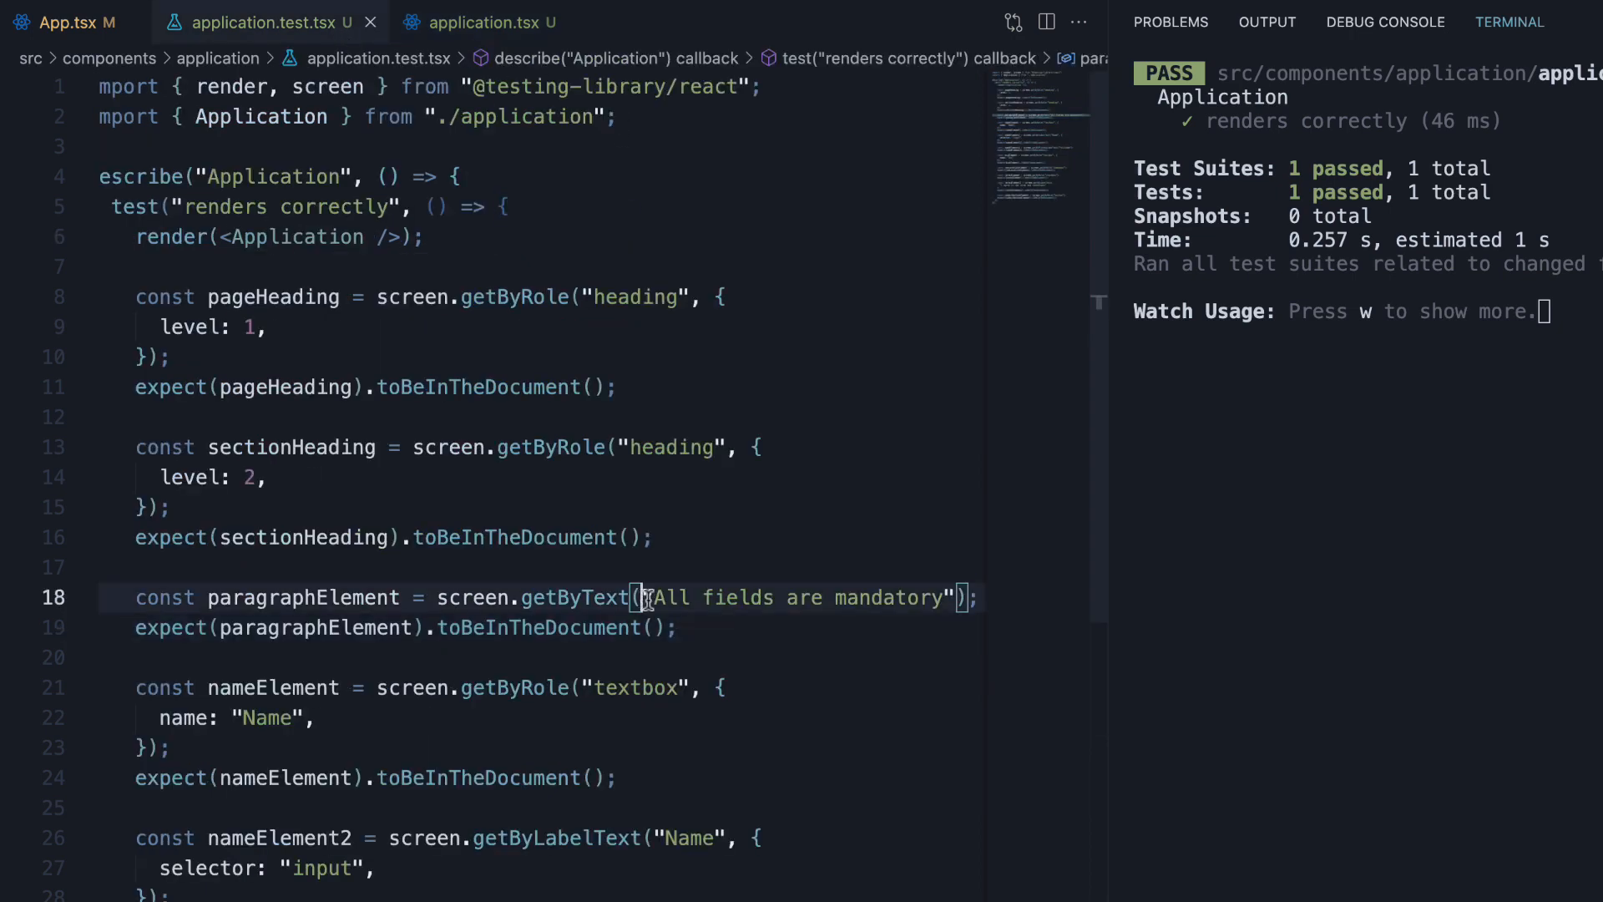
mouse_move(758, 703)
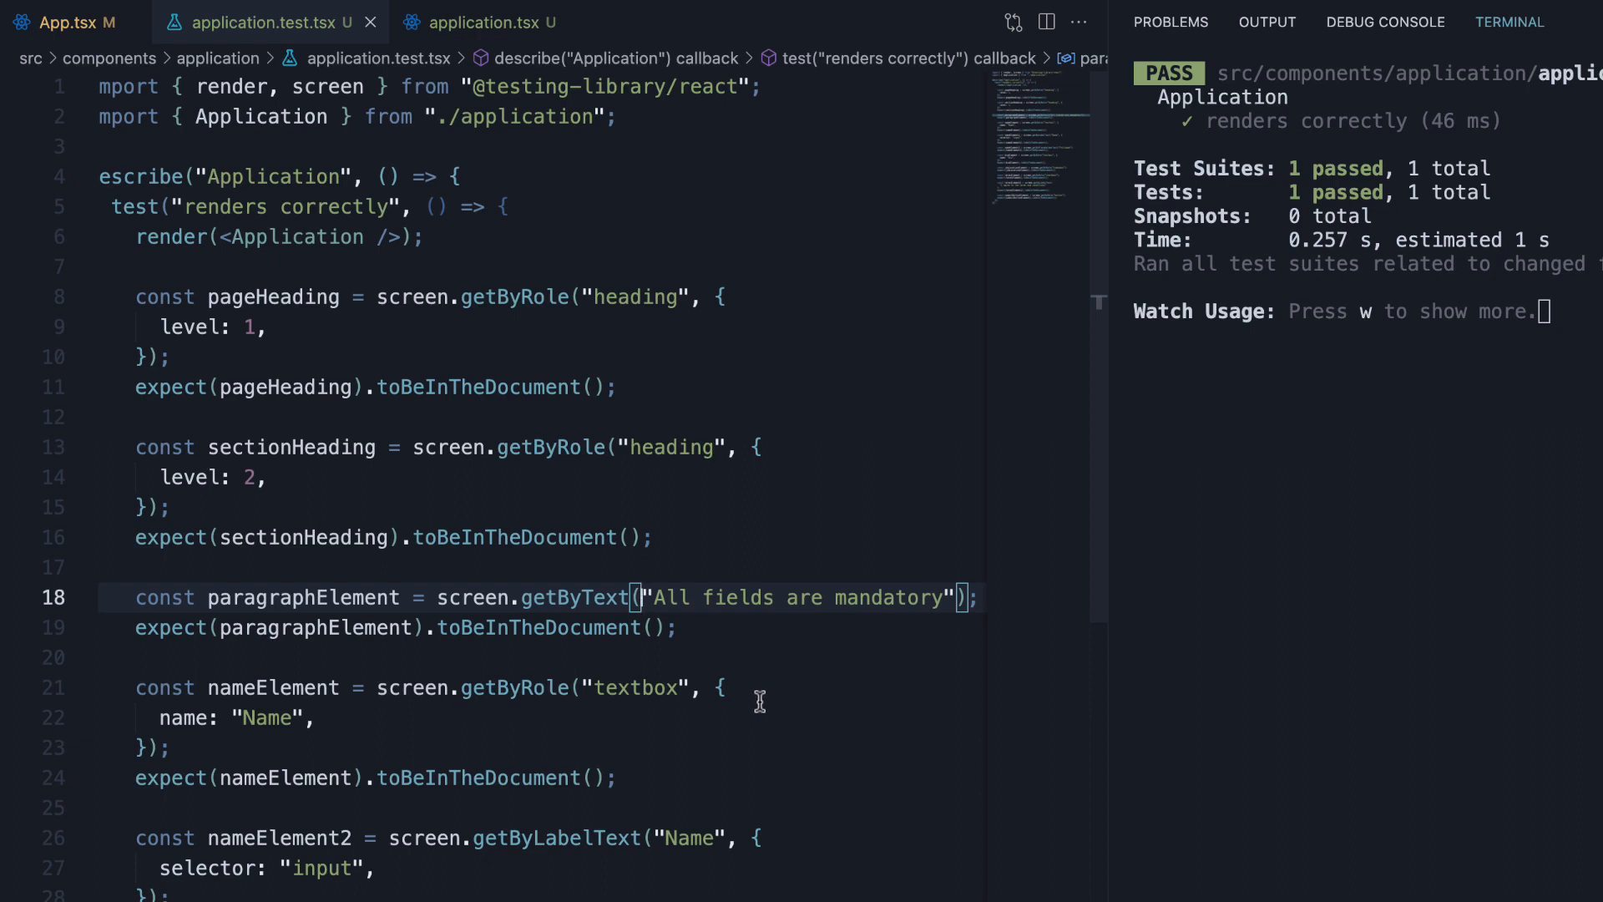
mouse_move(776, 697)
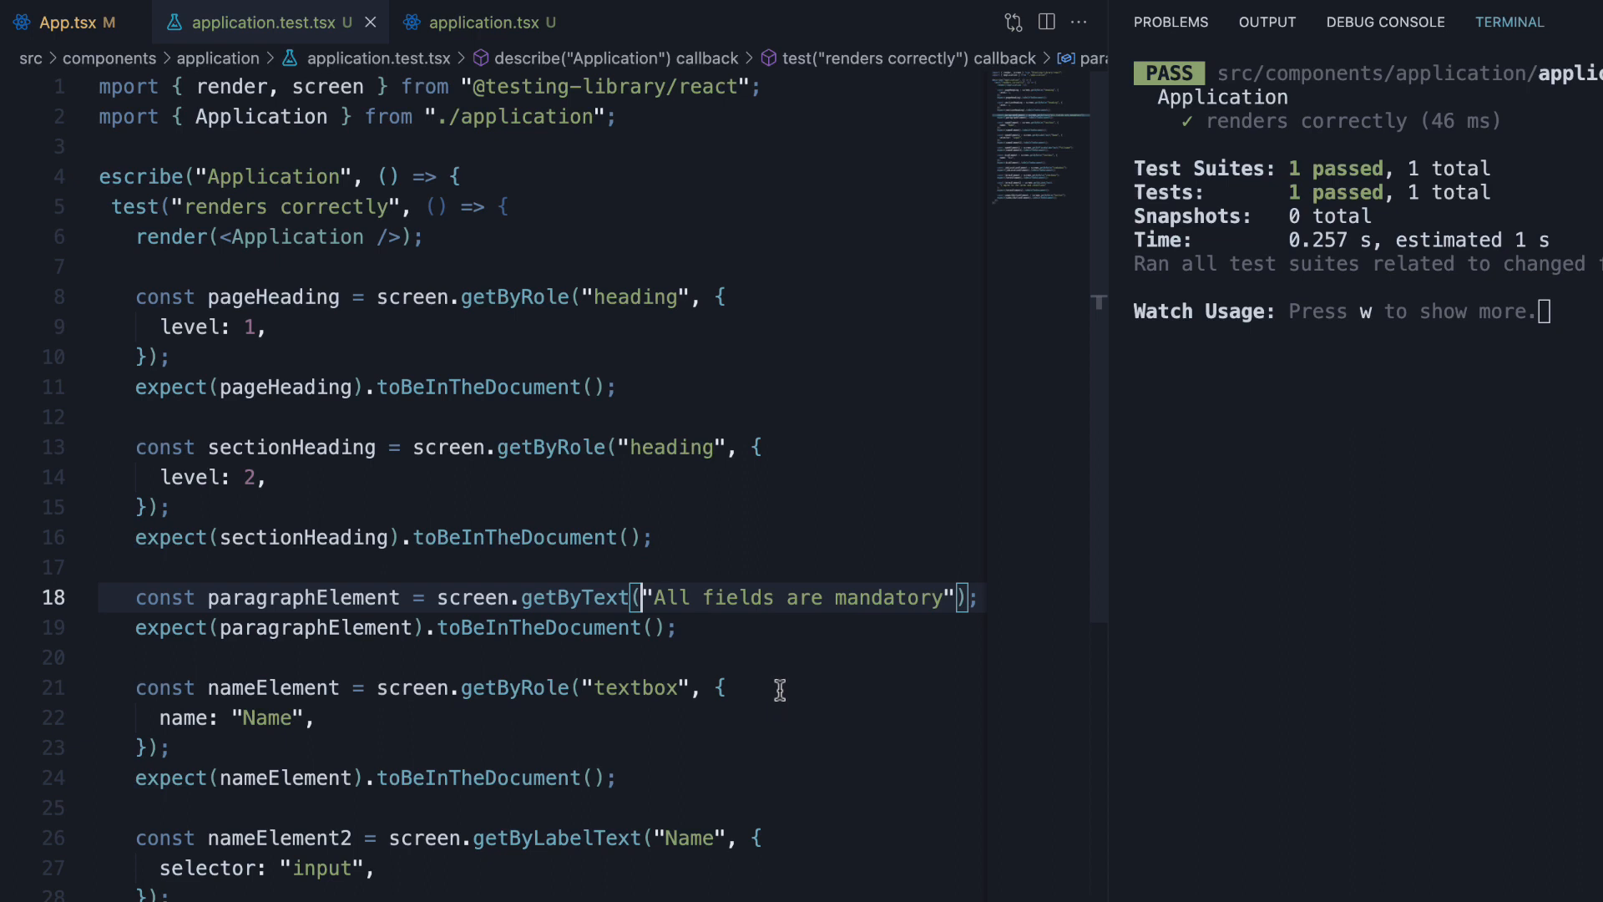
mouse_move(772, 616)
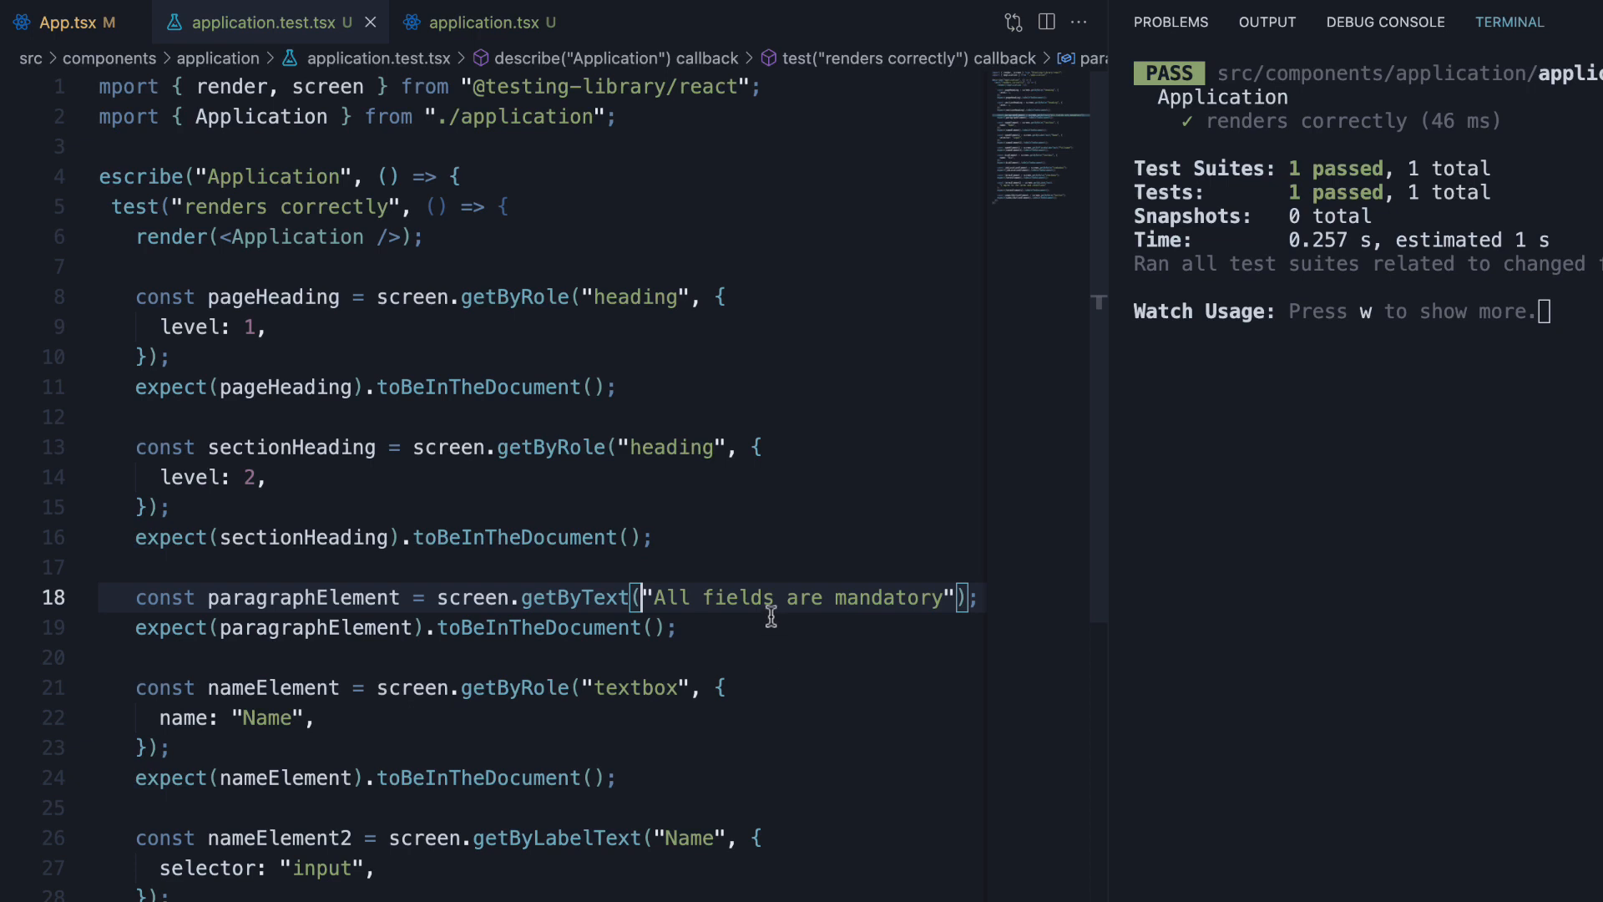
double_click(798, 598)
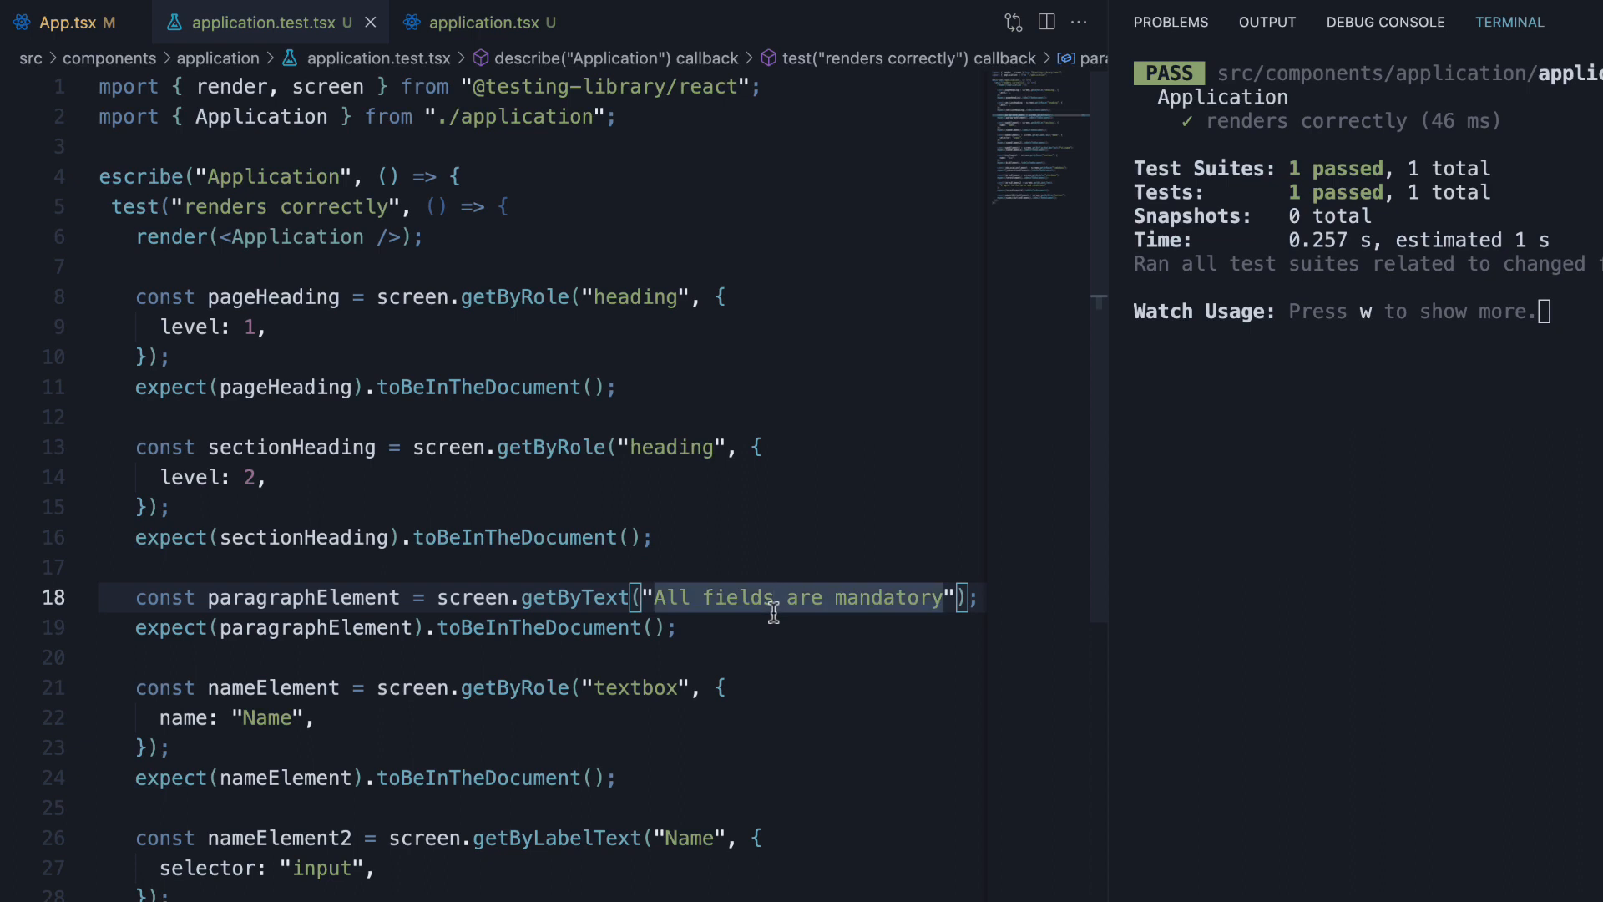
mouse_move(471, 122)
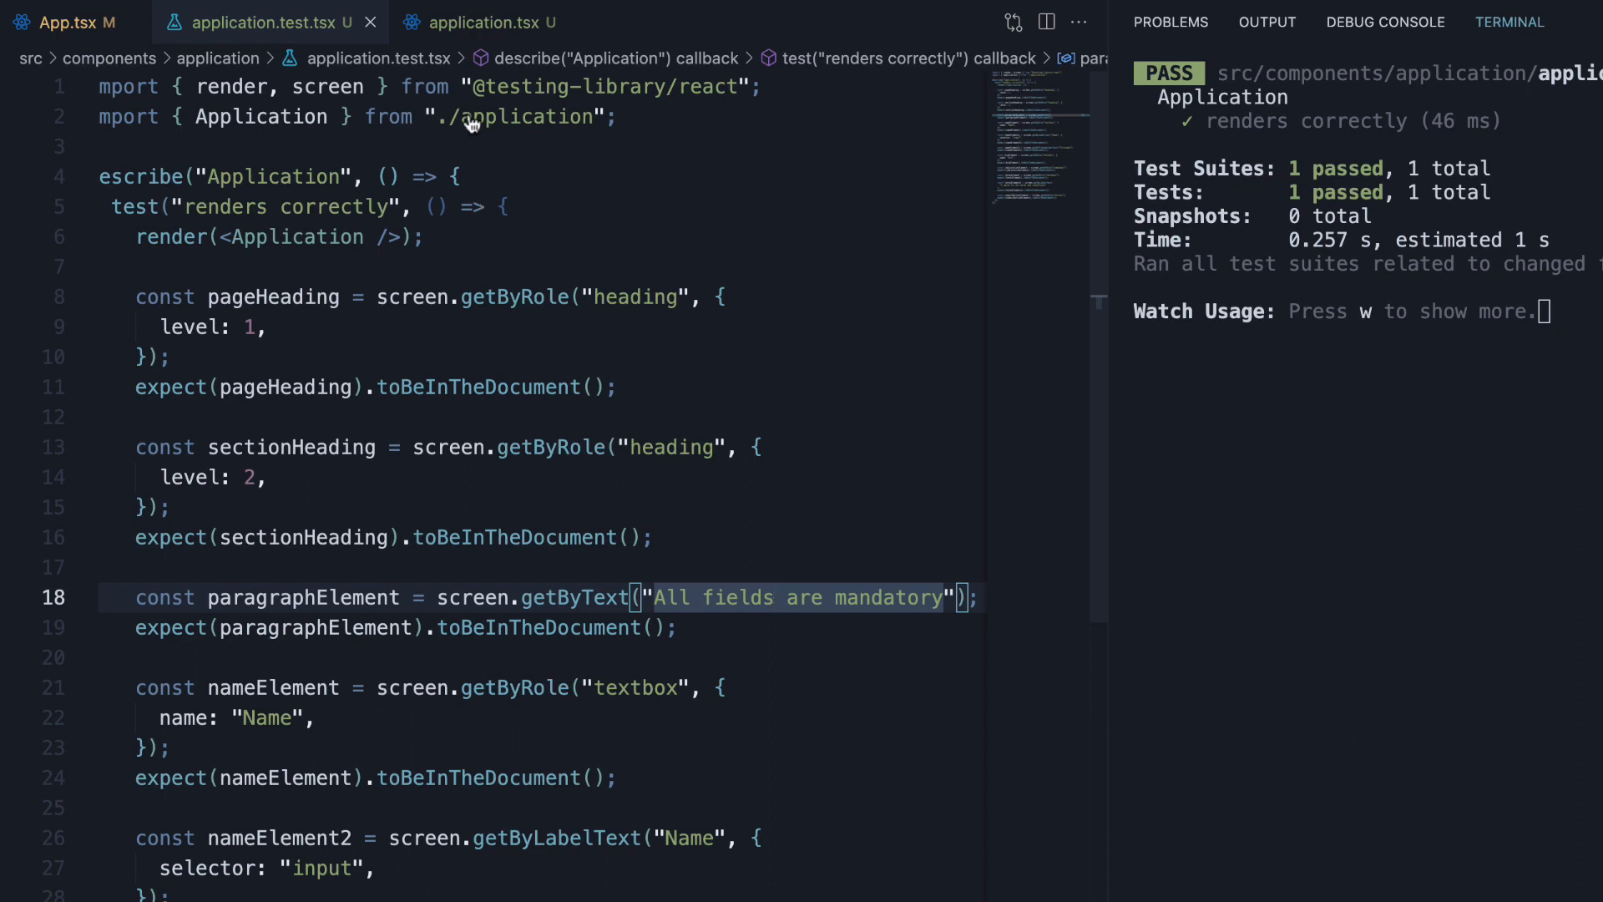
click(475, 21)
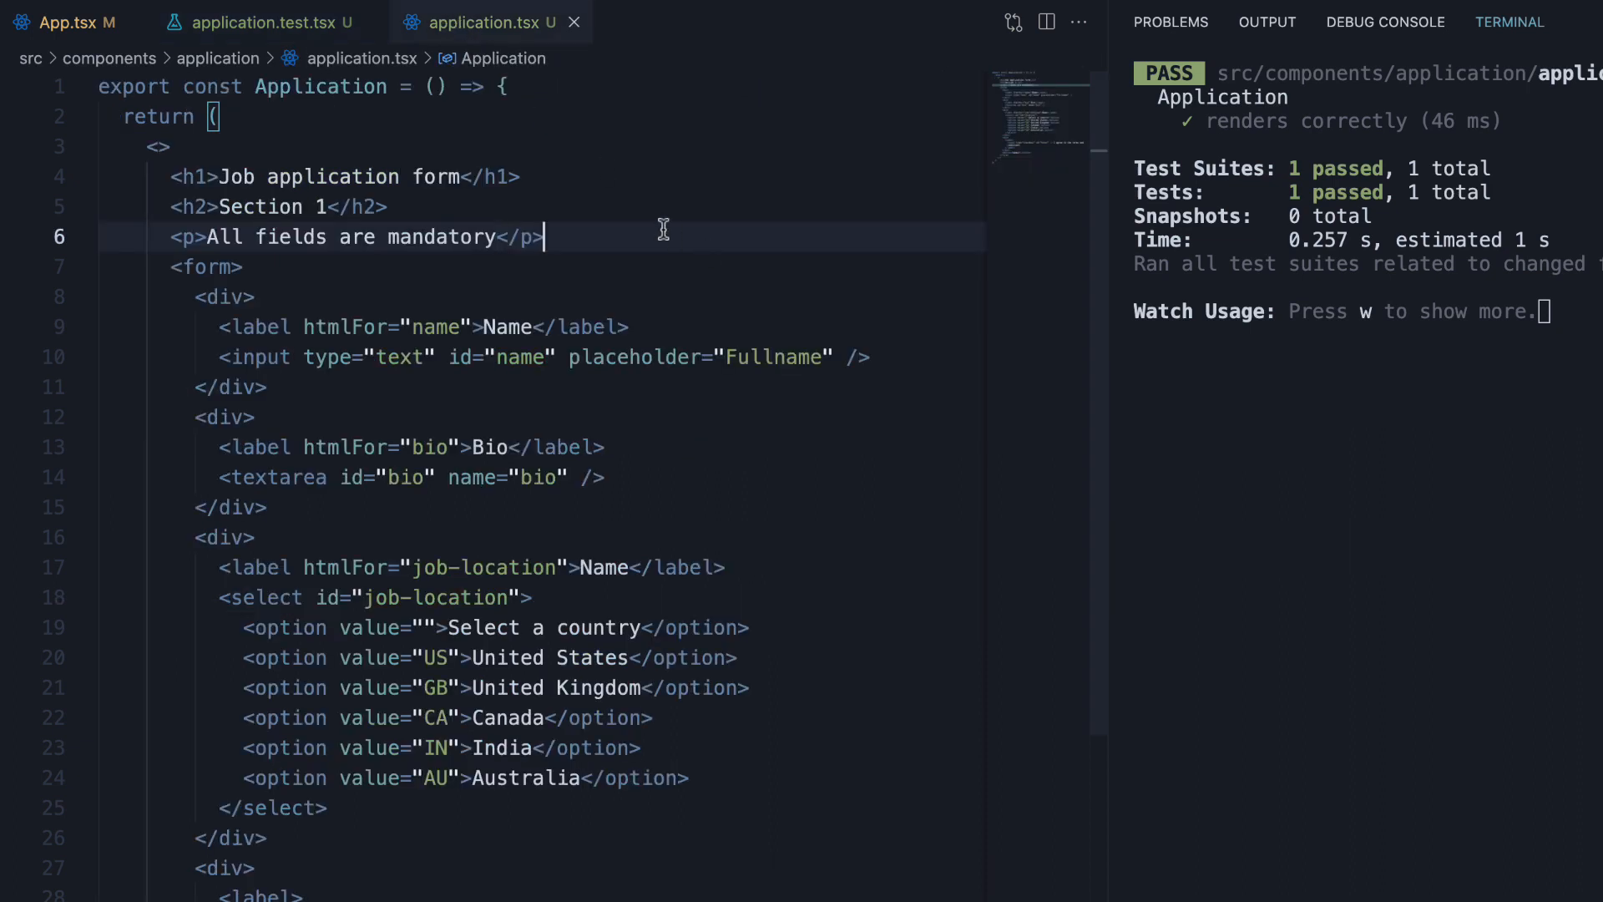
mouse_move(576, 229)
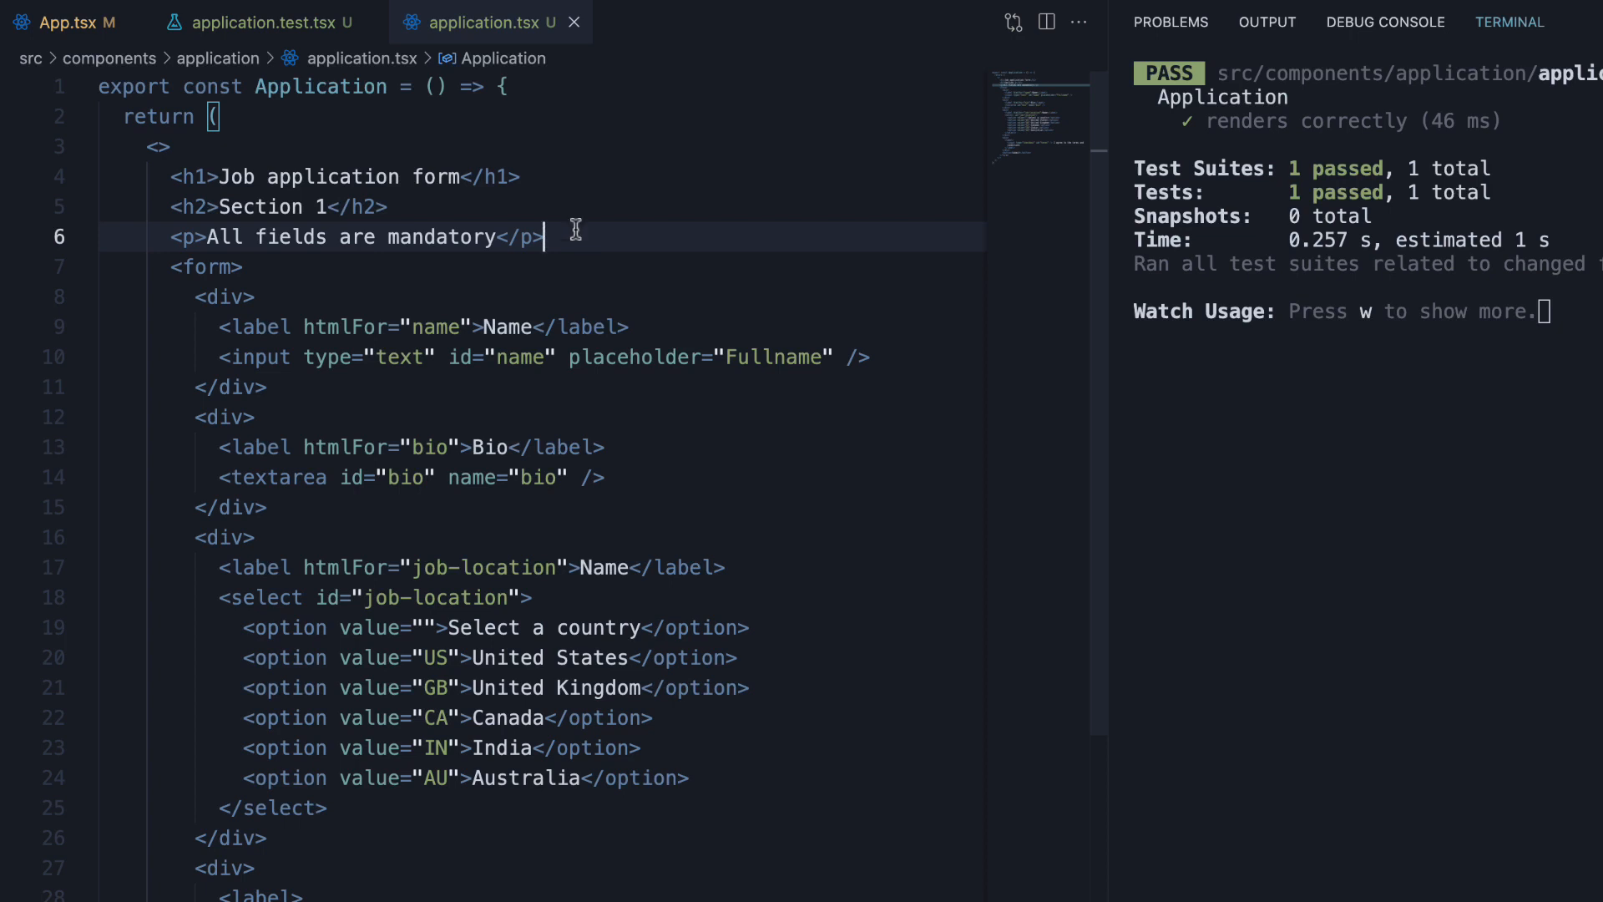
click(256, 22)
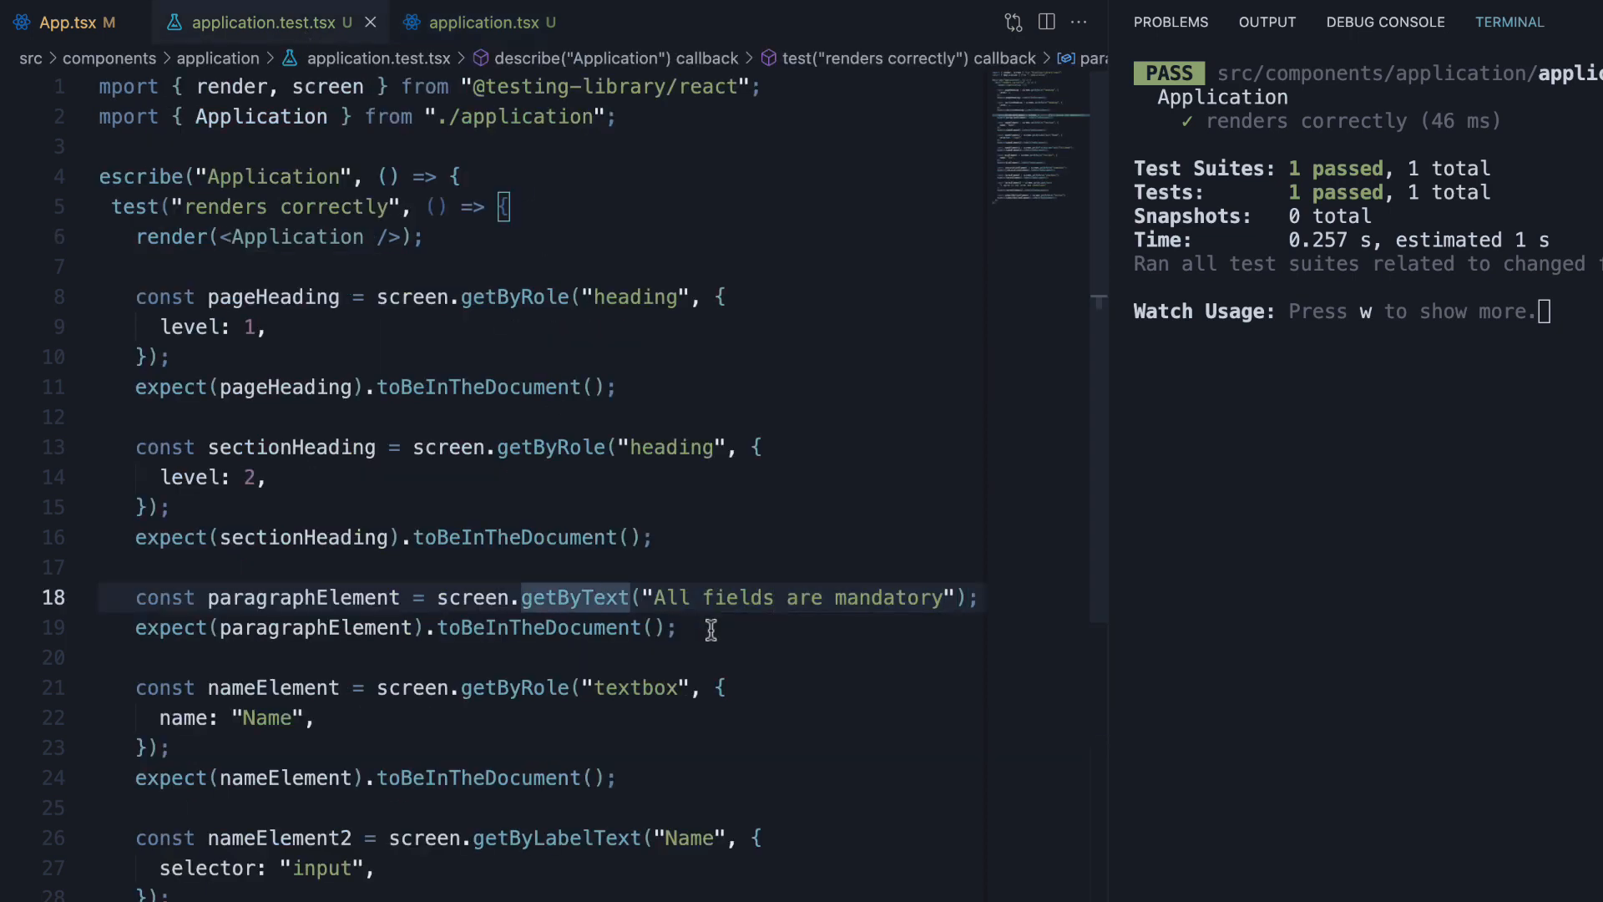